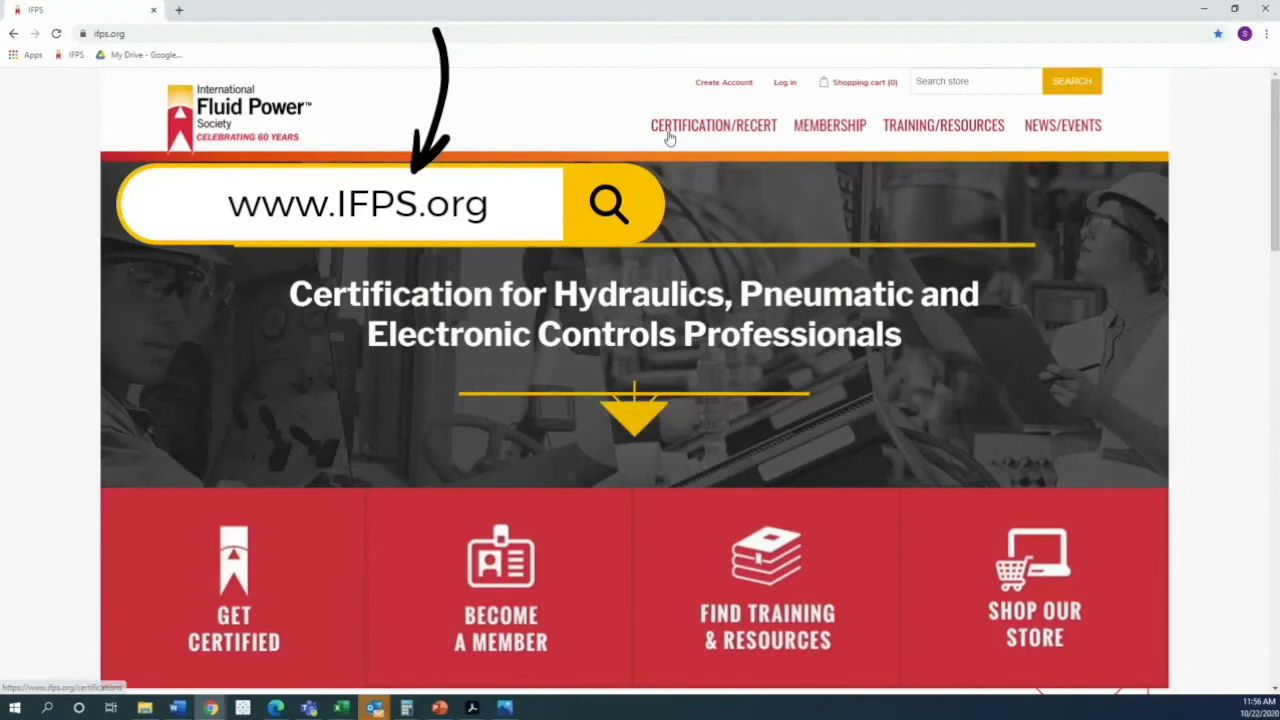
# Navigate to the IFPS Certification/Recert page from the top navigation bar.
pyautogui.click(713, 125)
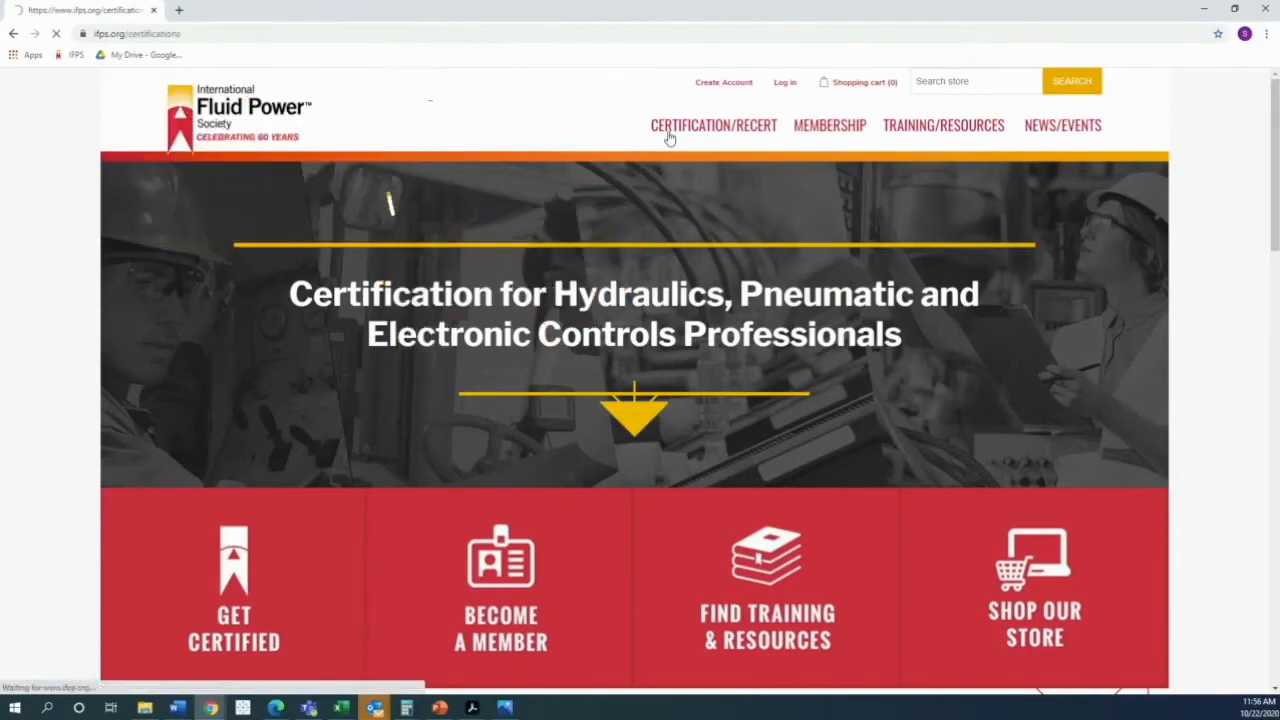
pyautogui.click(713, 124)
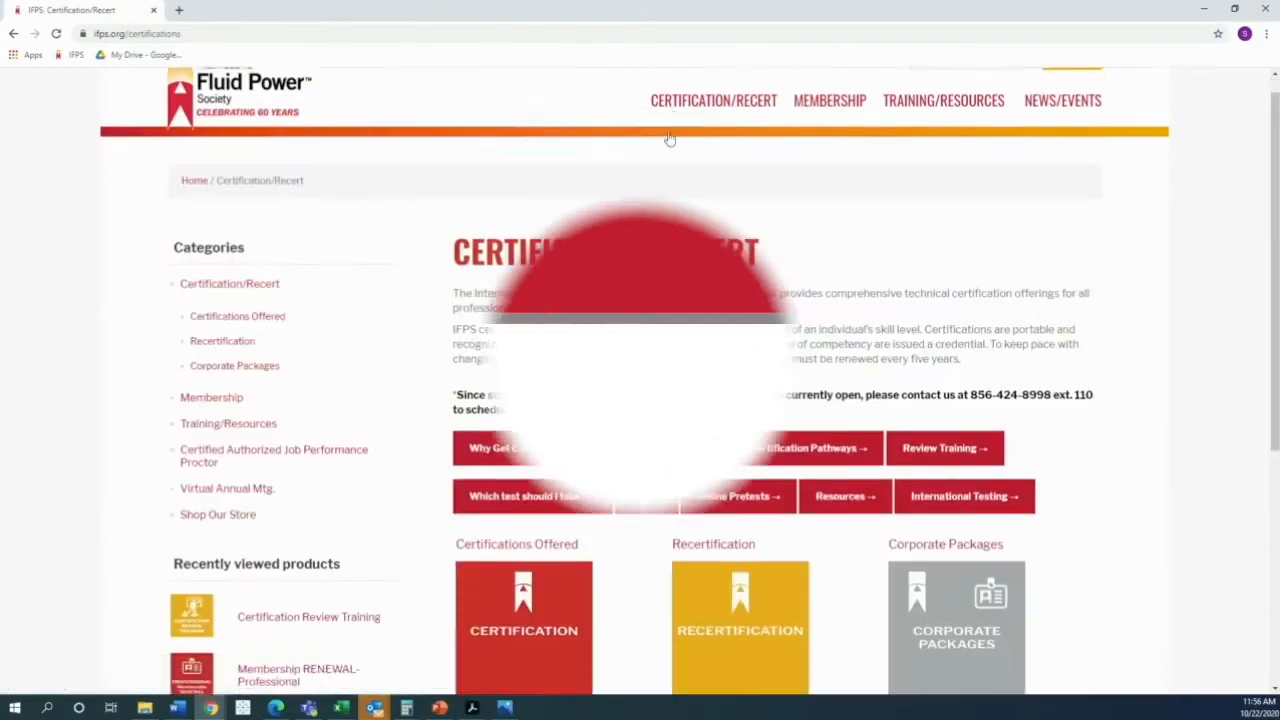